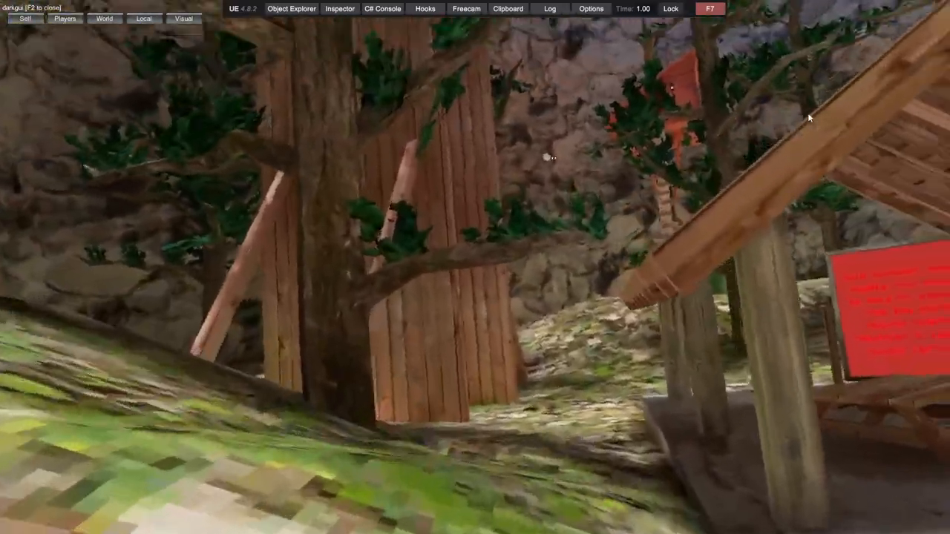
pyautogui.moveTo(809, 117)
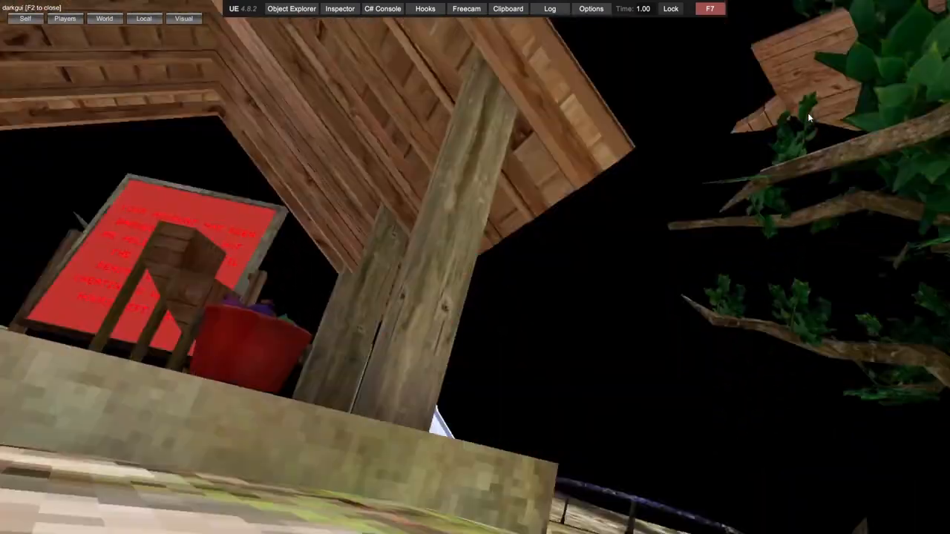
pyautogui.moveTo(809, 117)
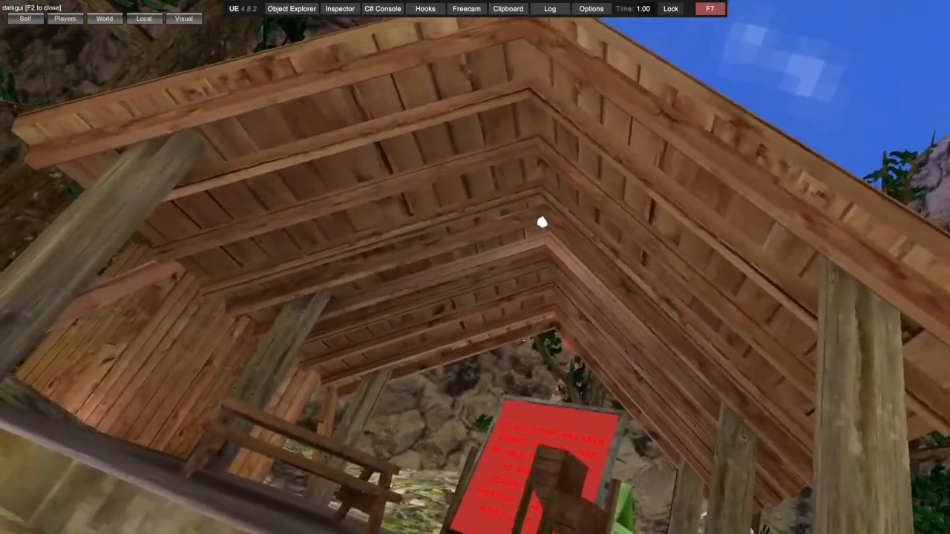
pyautogui.moveTo(490, 230)
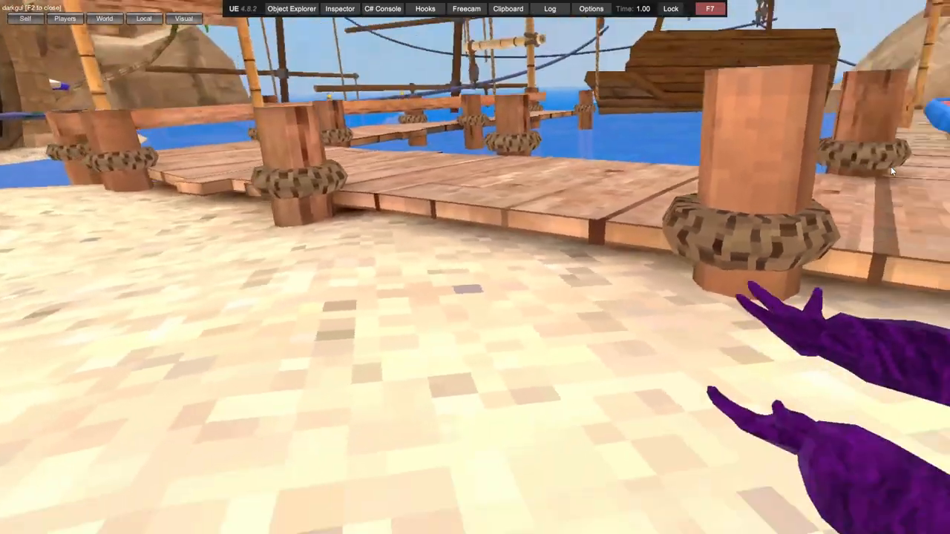
pyautogui.moveTo(475, 267)
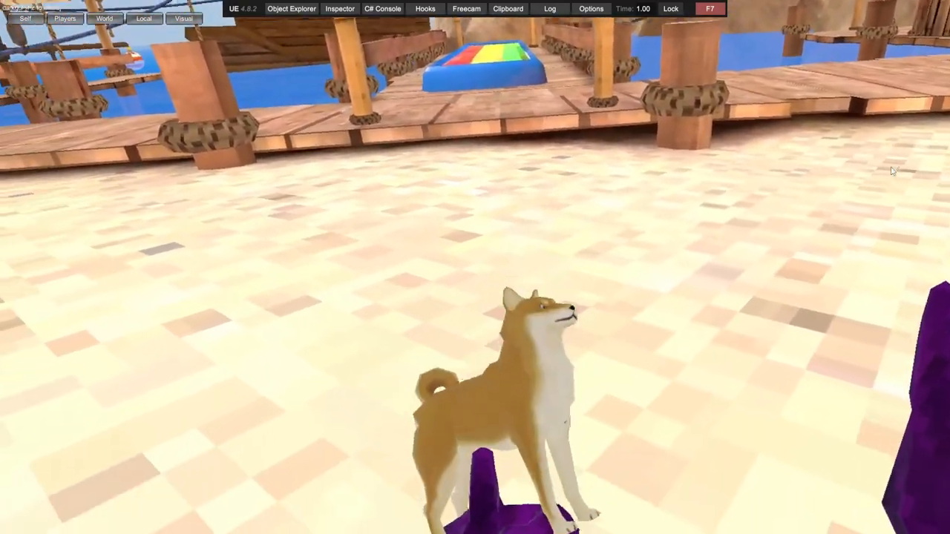
# - Spawn a Shiba Inu model on the beach sand in front of the player via the F2 menu
pyautogui.press('f2')
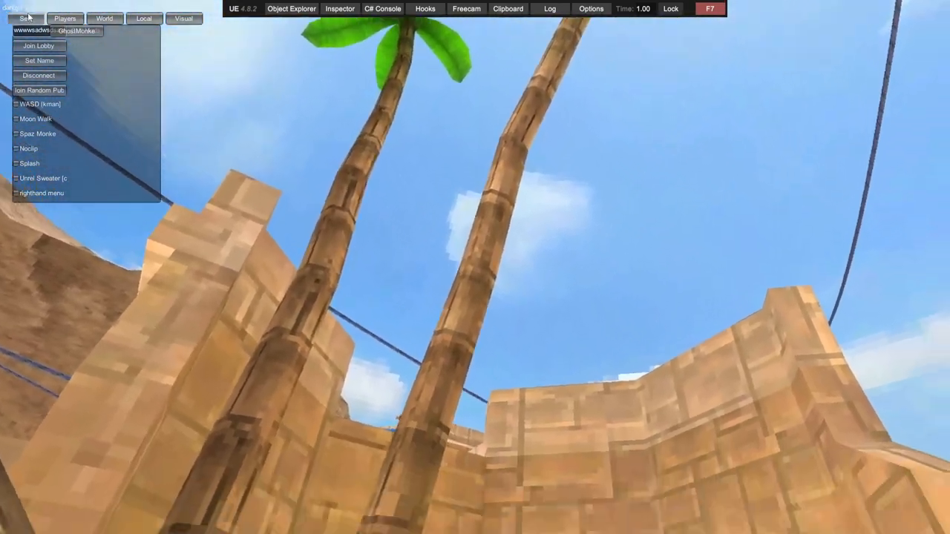
# - On the World page, destroy the rebox blocks and trigger another world mod, darkening the scene
pyautogui.click(65, 18)
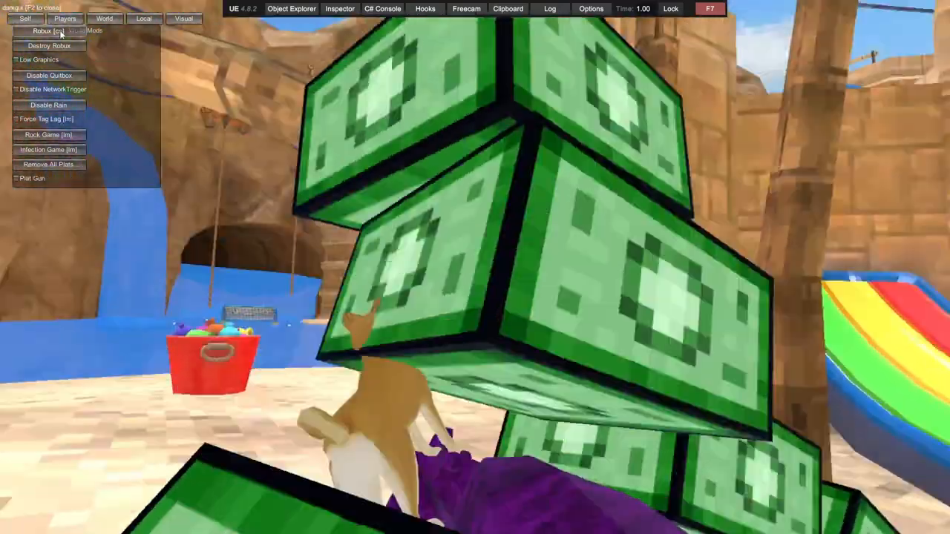
pyautogui.click(49, 44)
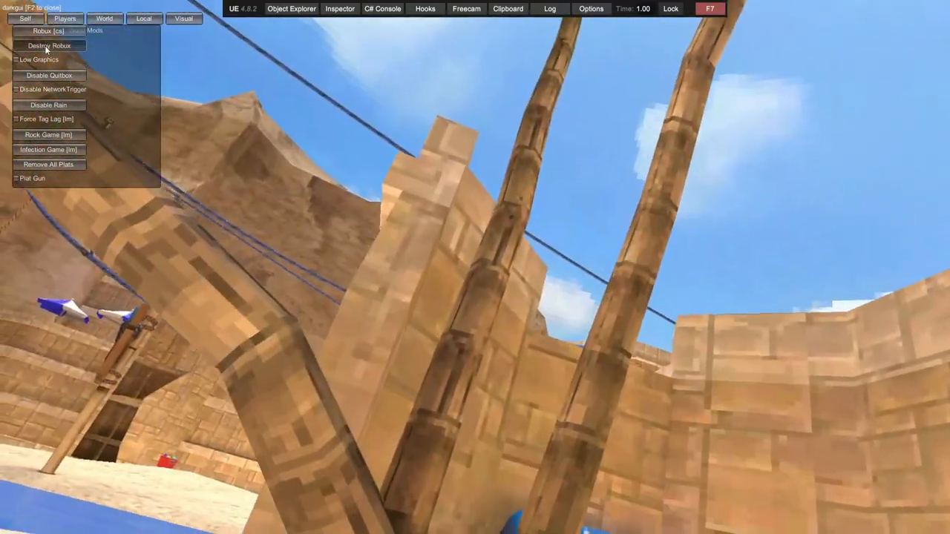
pyautogui.click(38, 59)
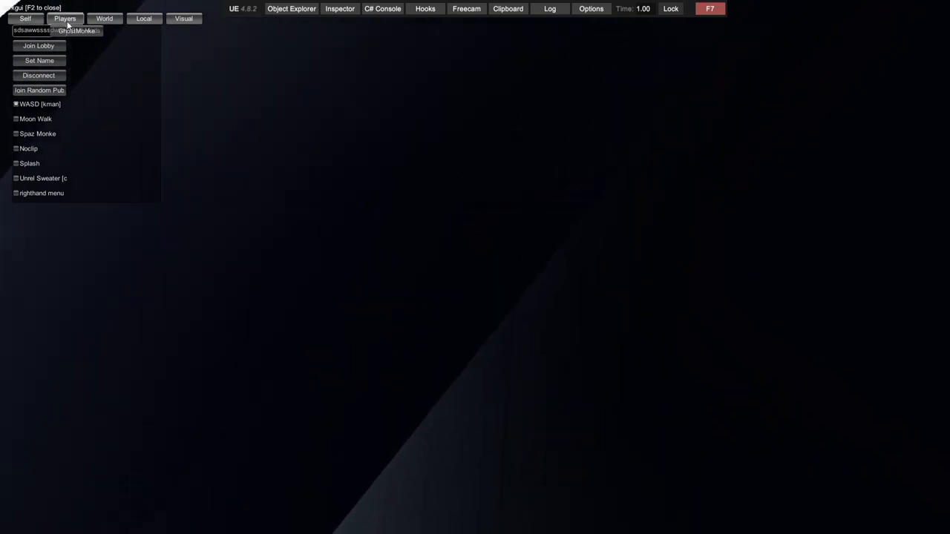
# - Show the World mods (Disable Rain, Remove All Plats), then move to the Local mods list
pyautogui.click(64, 18)
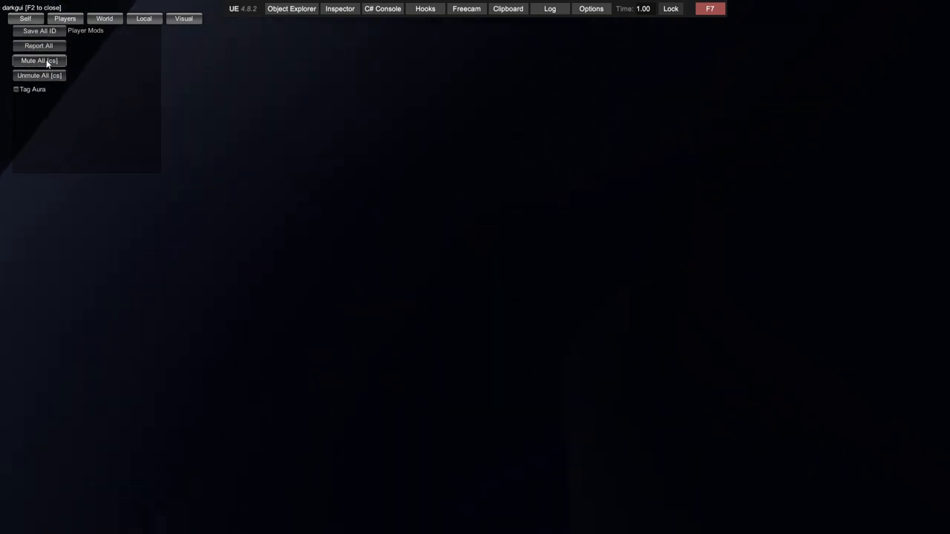
pyautogui.click(104, 18)
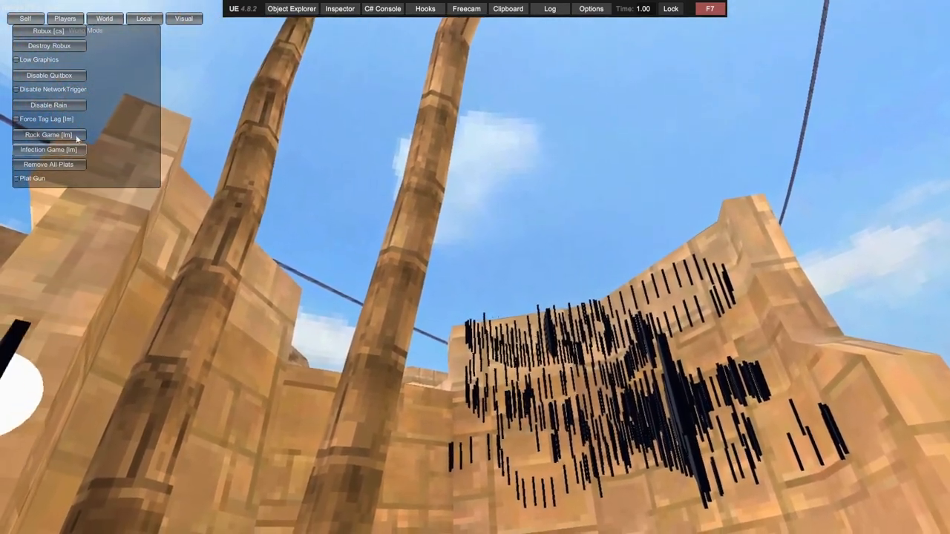
pyautogui.click(144, 17)
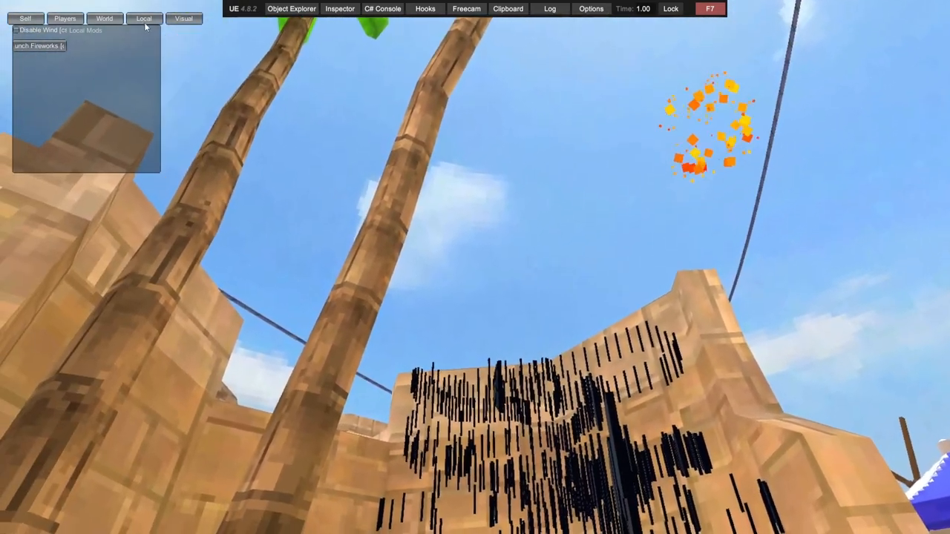
# - Switch to the Visual mods list showing the Bug ESP option
pyautogui.click(184, 17)
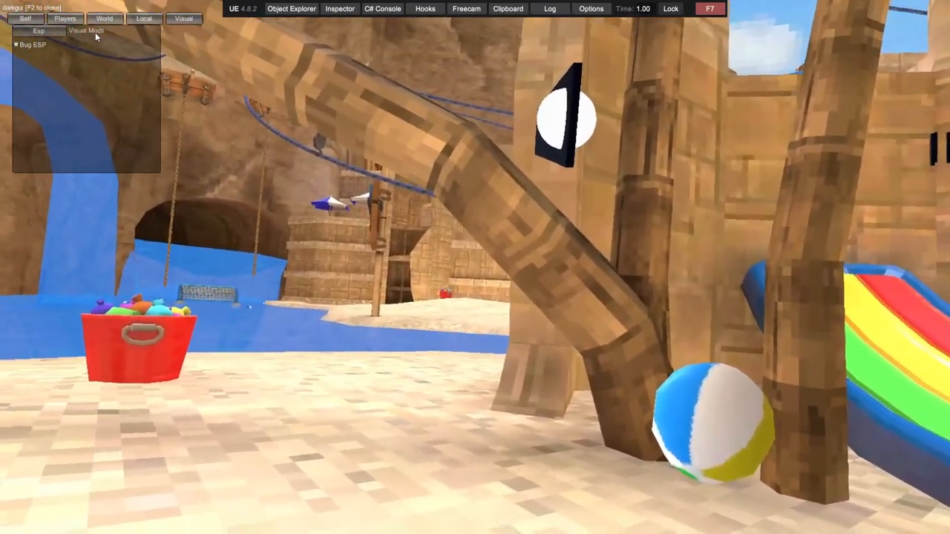
pyautogui.moveTo(475, 267)
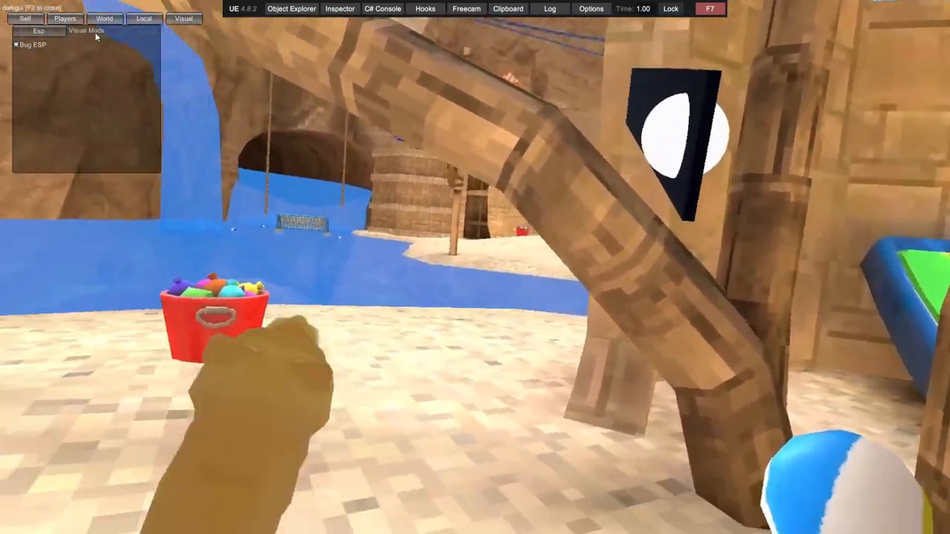